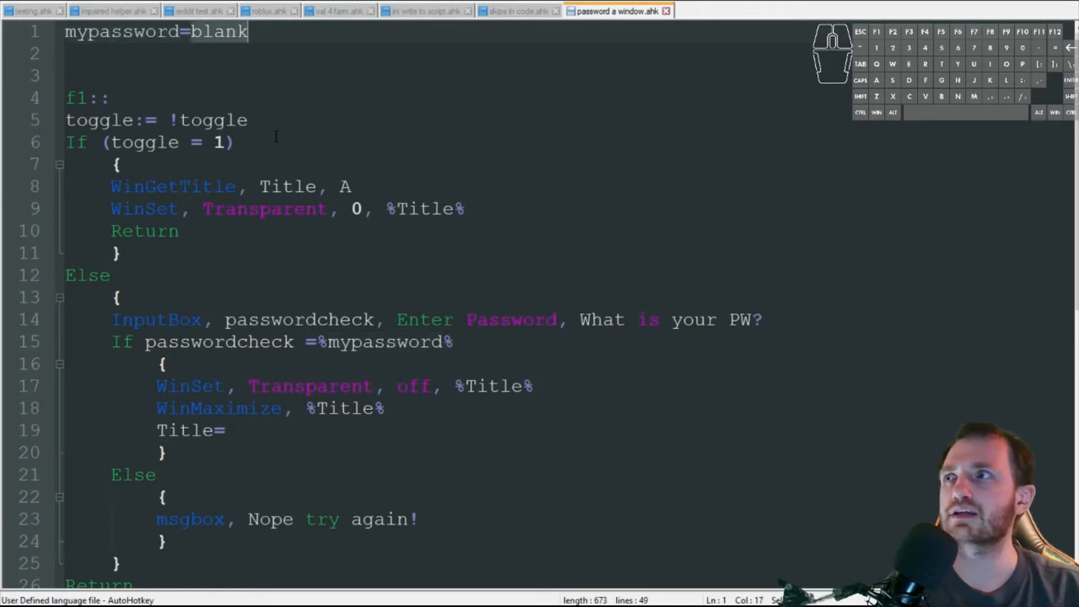
{"action": "mouse_move", "coordinate": [248, 41]}
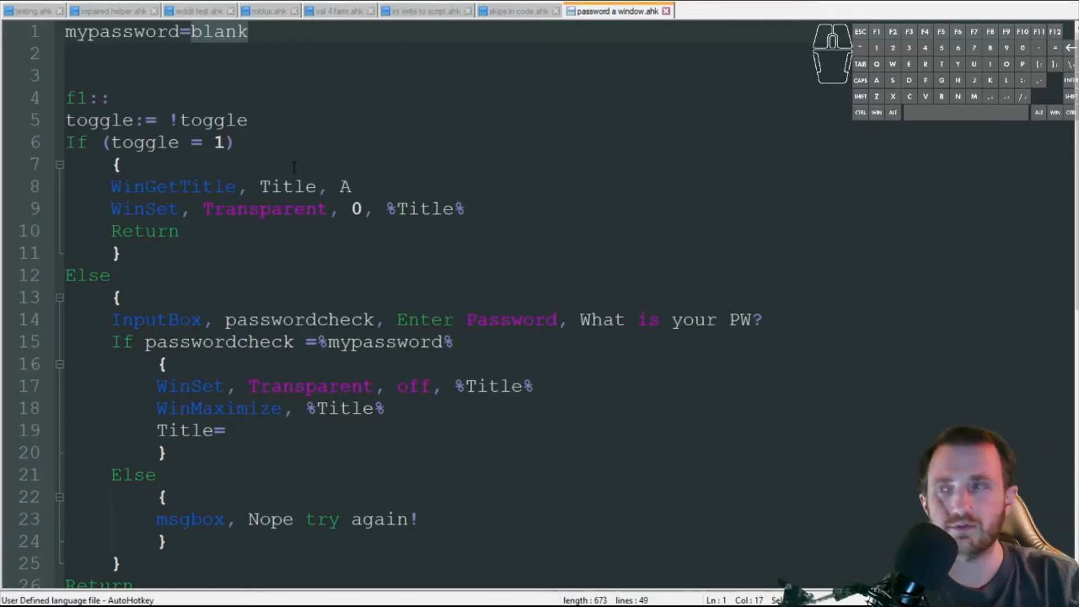
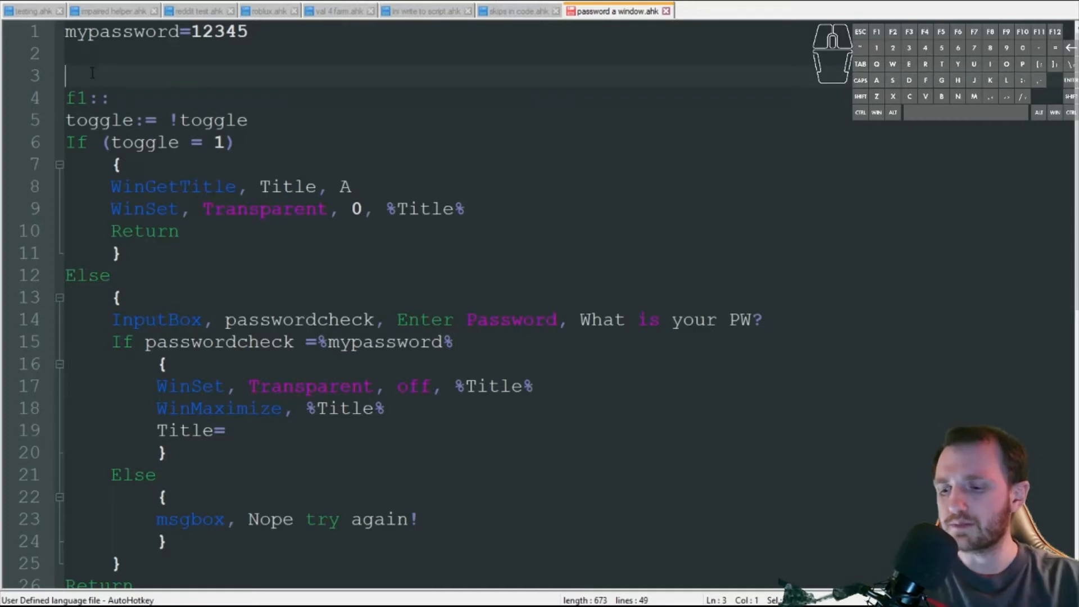
{"action": "type", "text": "to"}
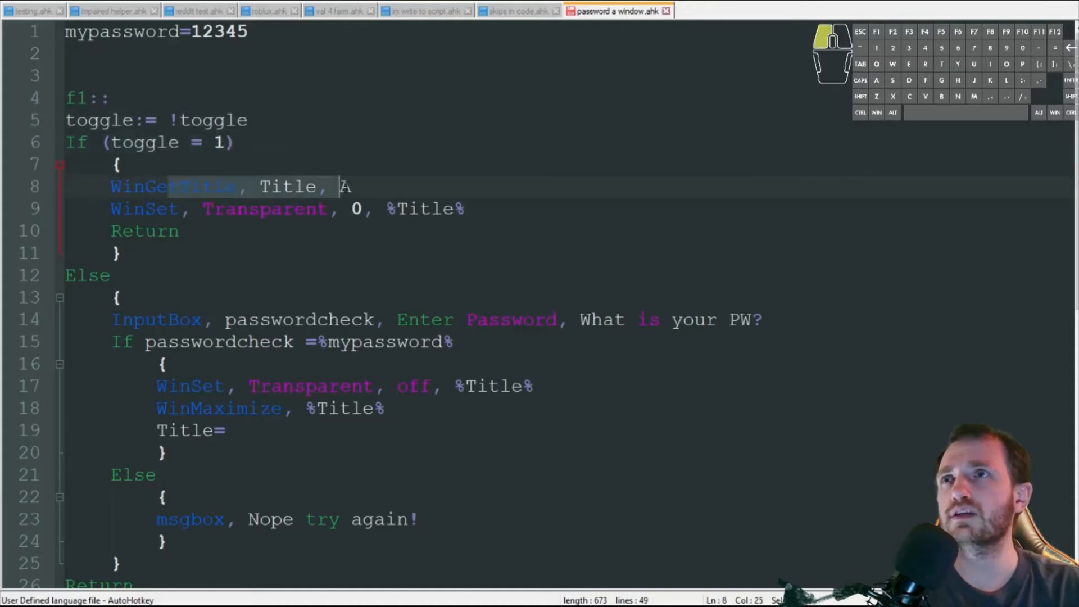
{"action": "double_click", "coordinate": [287, 187]}
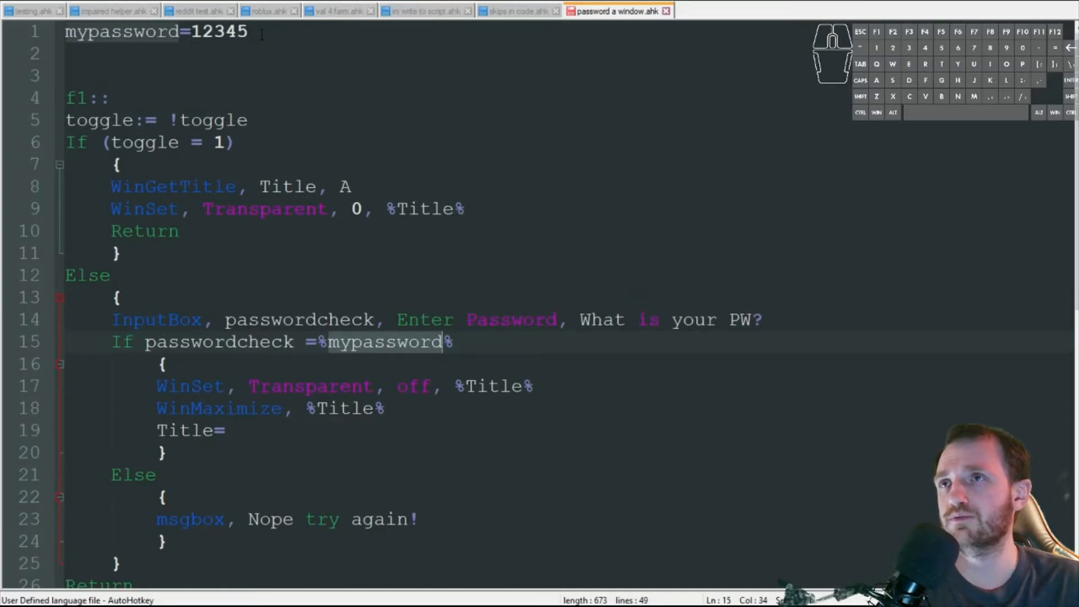
{"action": "scroll", "scroll_direction": "down", "scroll_amount": 3}
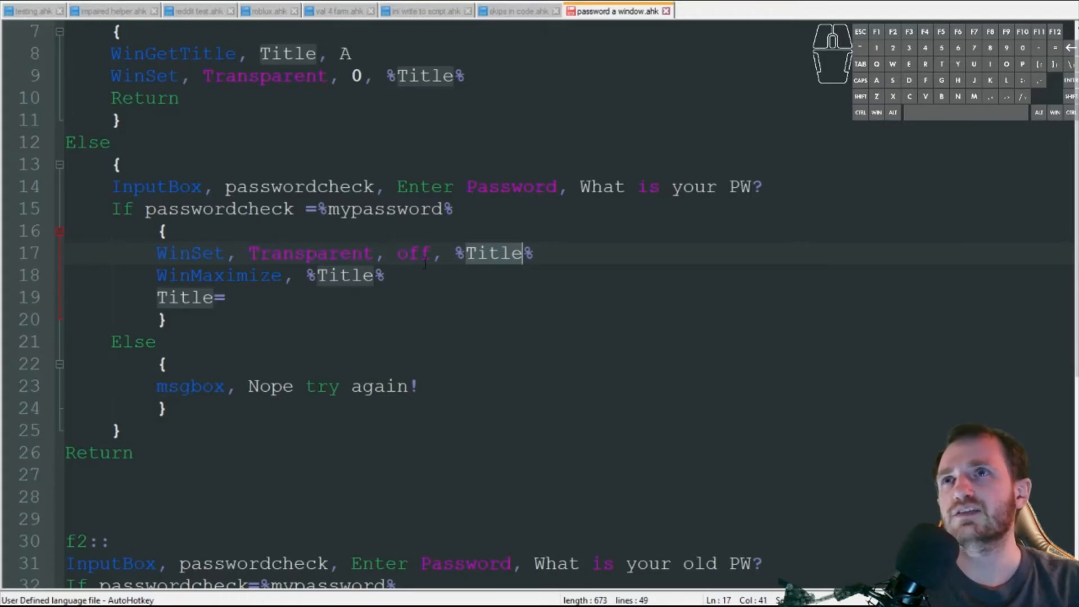
{"action": "double_click", "coordinate": [413, 253]}
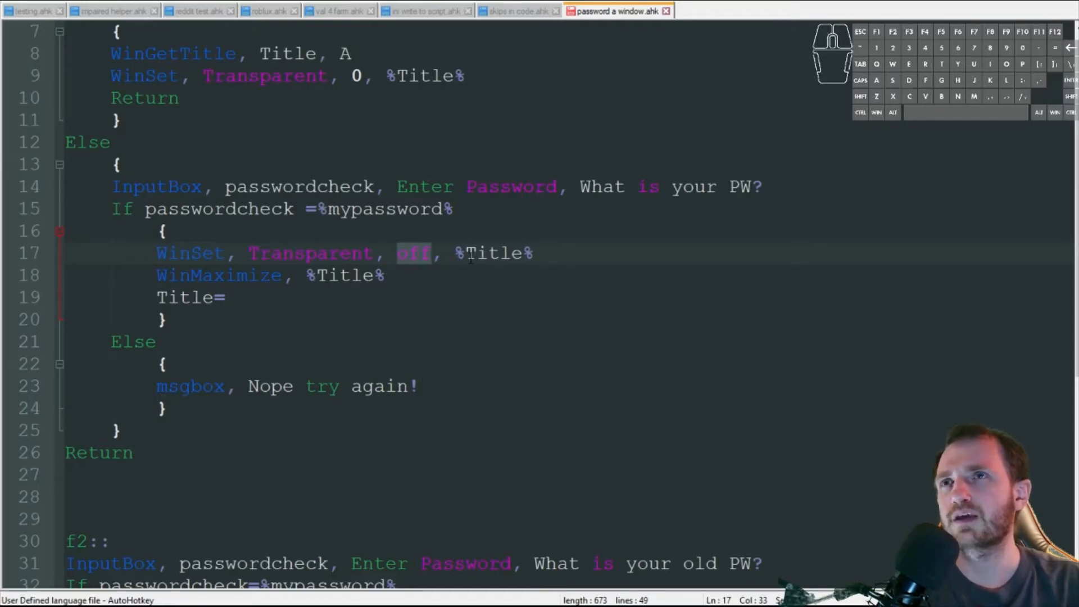
{"action": "left_click", "coordinate": [533, 253]}
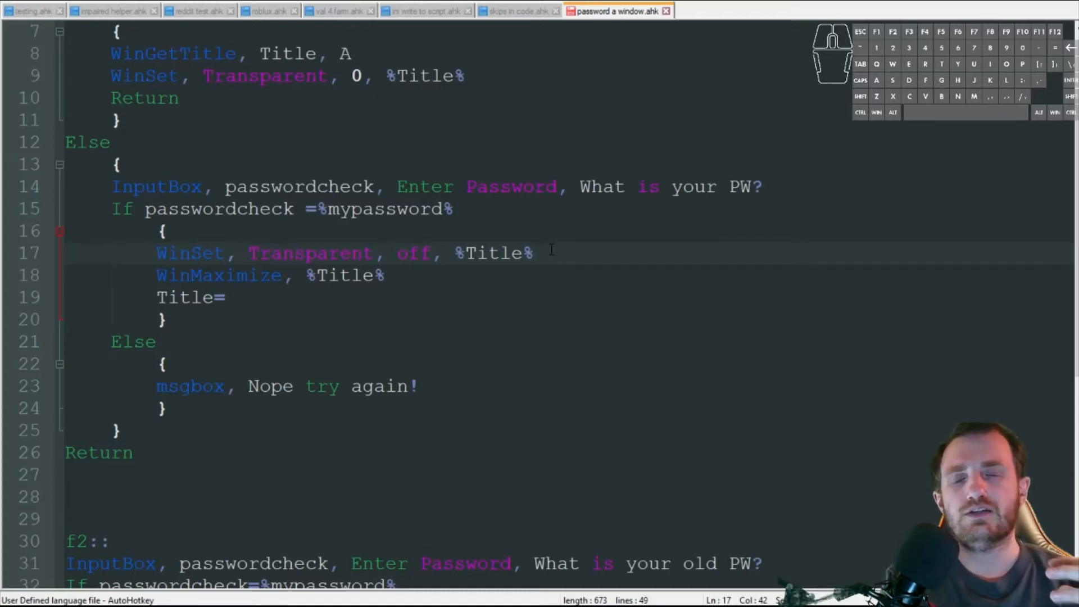
{"action": "left_click", "coordinate": [533, 253]}
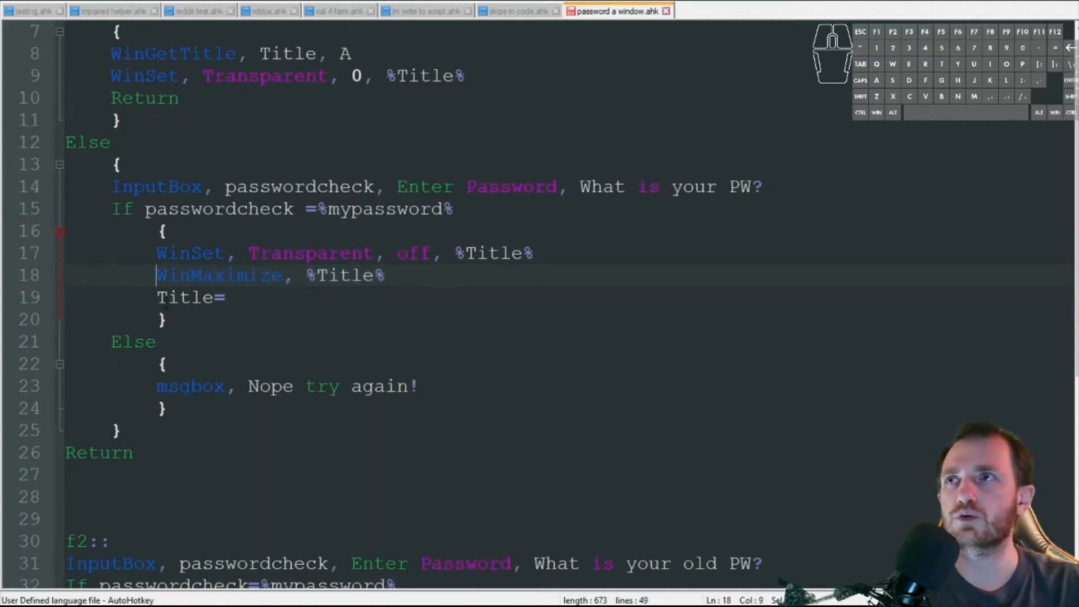
{"action": "type", "text": ";"}
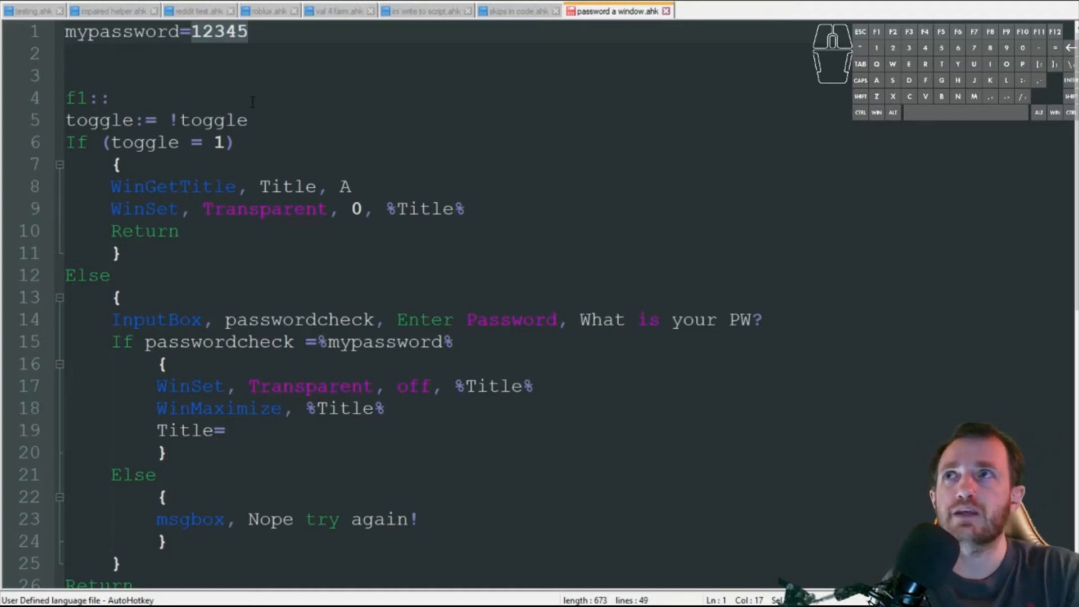
Step: Scroll to the f2:: block and place the cursor on the new-password InputBox variable
{"action": "scroll", "scroll_direction": "down", "scroll_amount": 3}
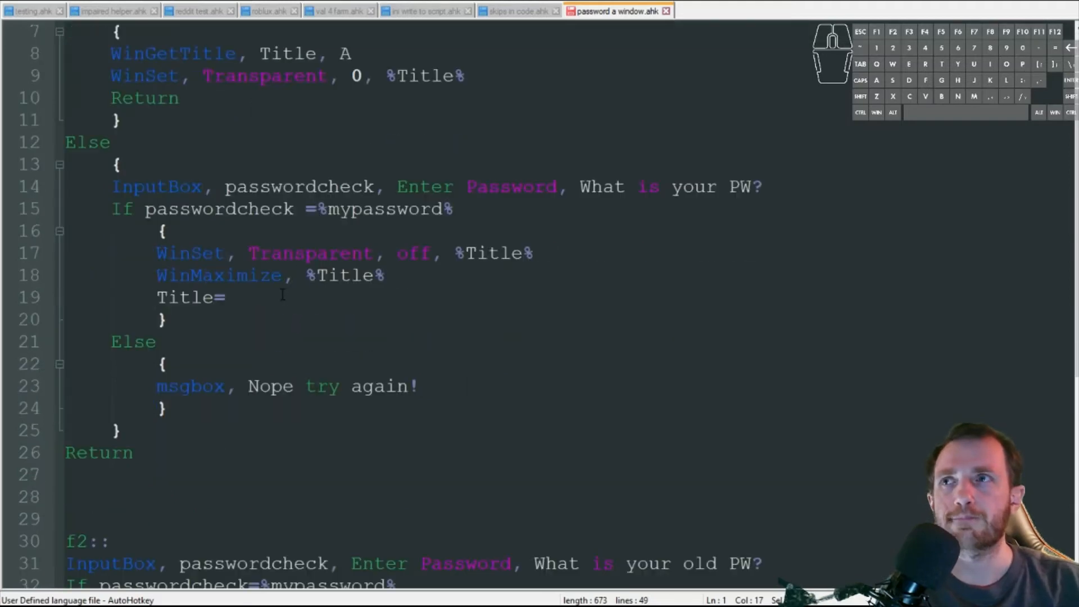
{"action": "scroll", "scroll_direction": "down", "scroll_amount": 3}
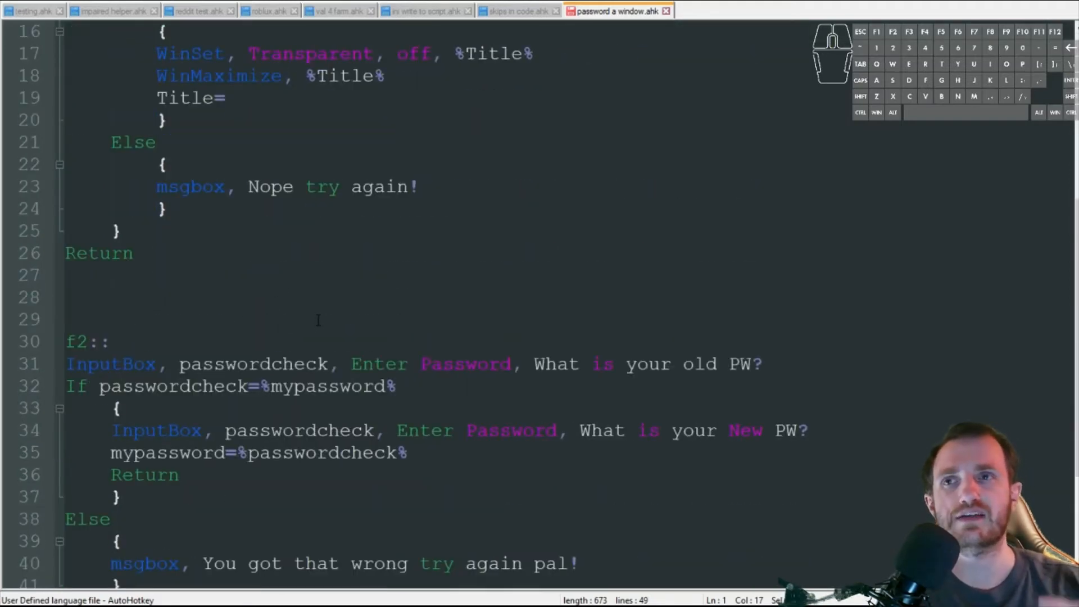
{"action": "scroll", "scroll_direction": "down", "scroll_amount": 3}
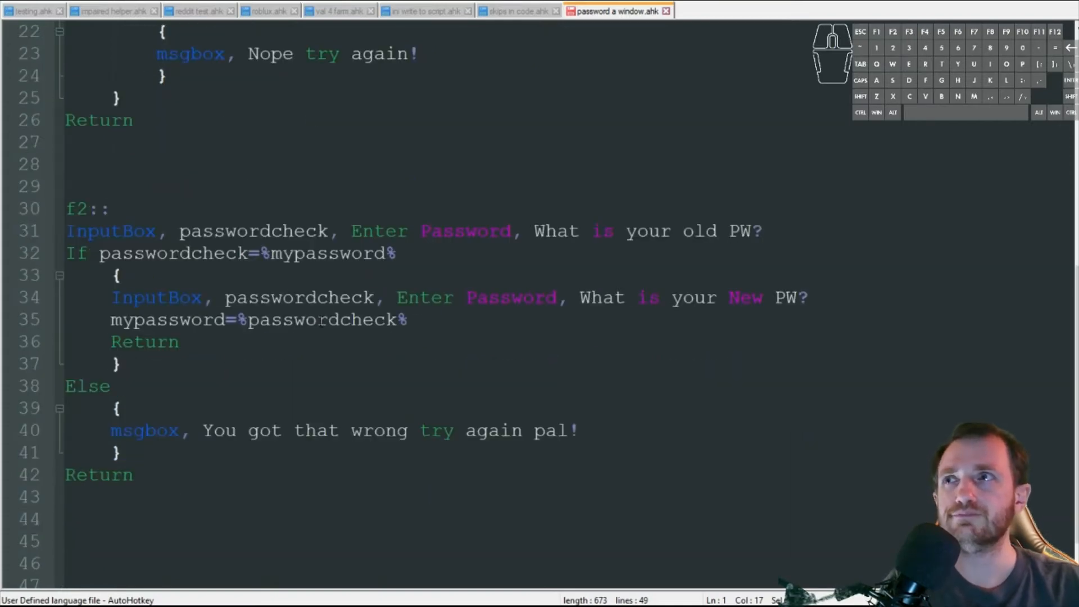
{"action": "left_click", "coordinate": [131, 209]}
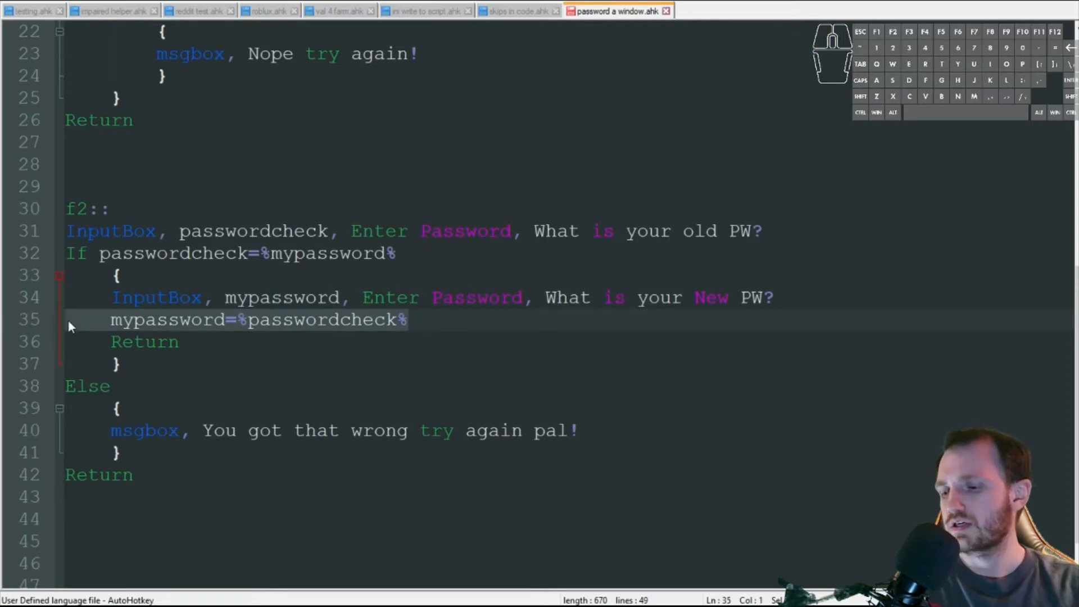
Step: Delete the mypassword=%passwordcheck% line from the F2 routine
{"action": "key", "text": "Delete"}
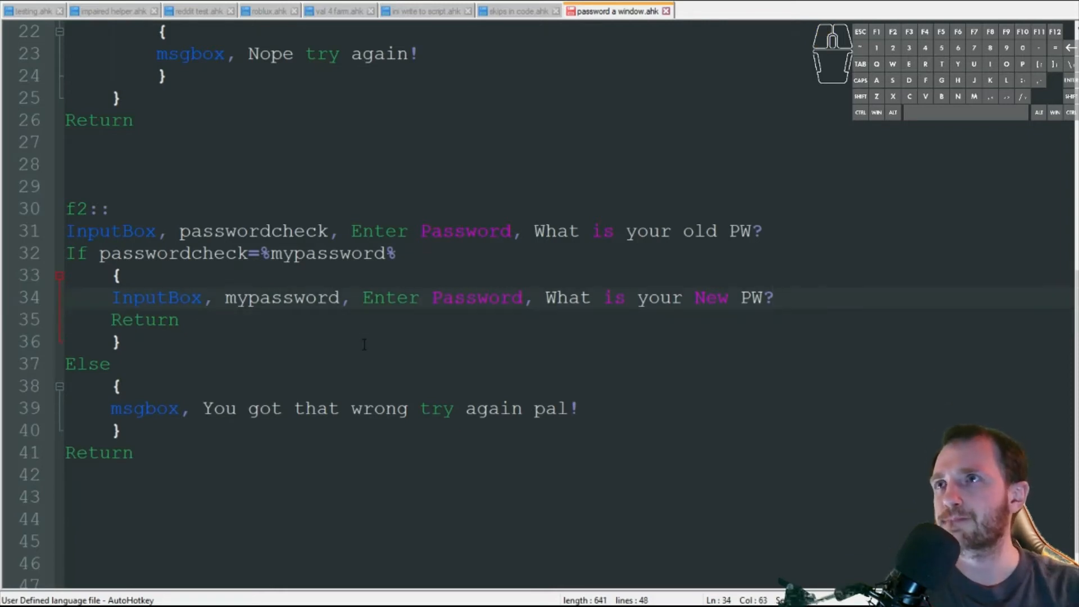
{"action": "left_click", "coordinate": [180, 319]}
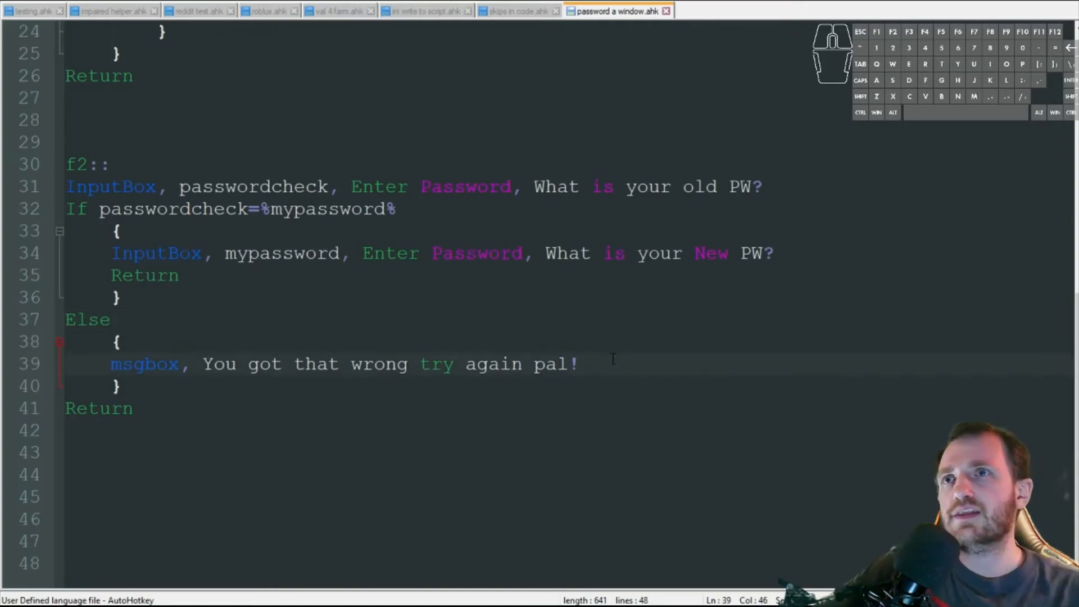
{"action": "left_click", "coordinate": [580, 364]}
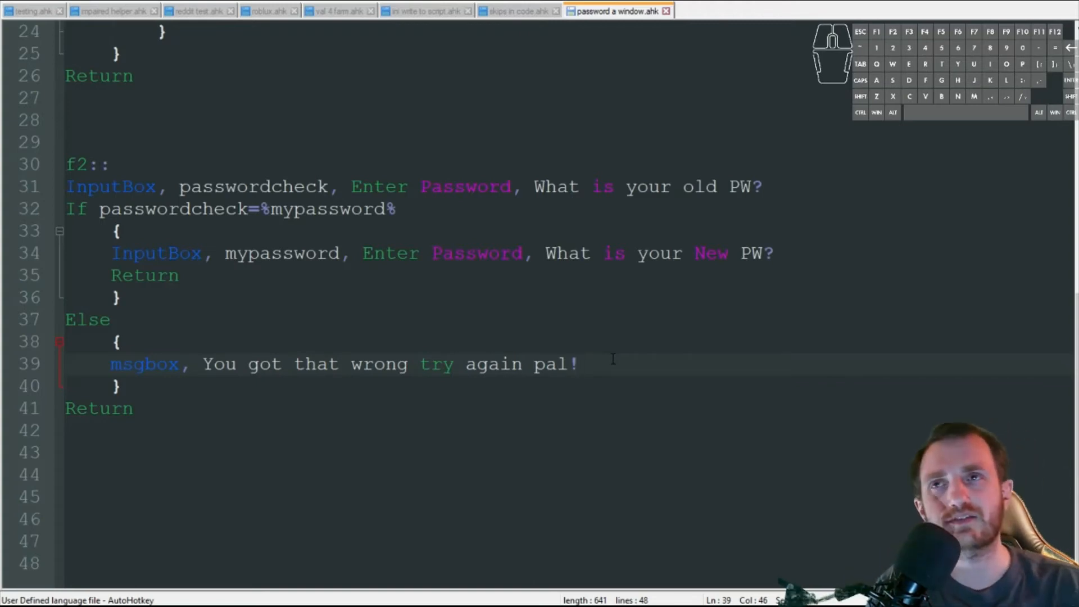
Step: Review the script, pointing out the transparency line and scrolling toward the F2 block
{"action": "left_click", "coordinate": [580, 363]}
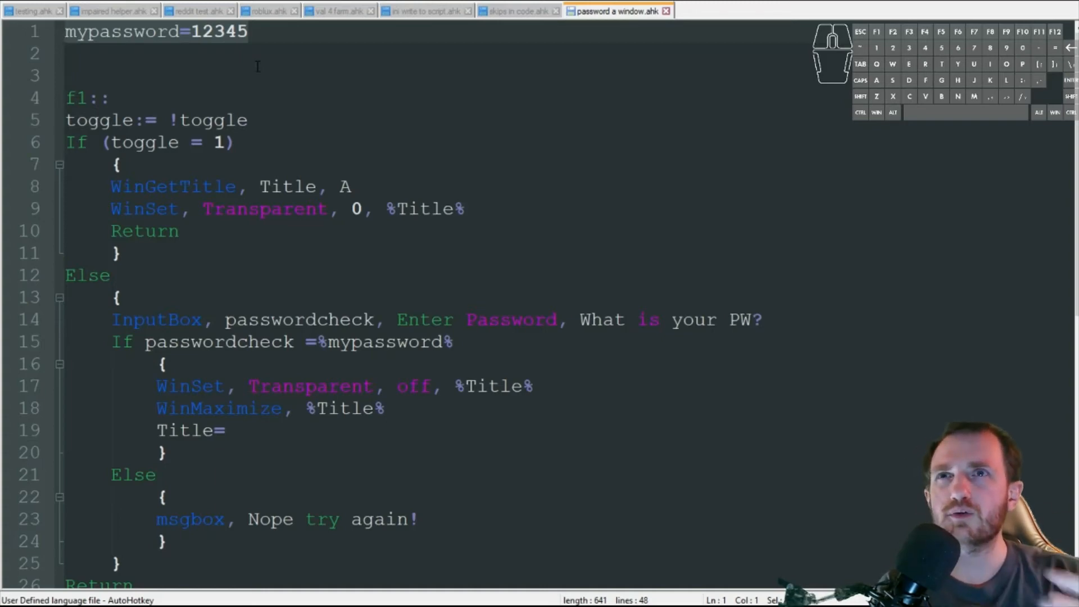
{"action": "left_click", "coordinate": [282, 209]}
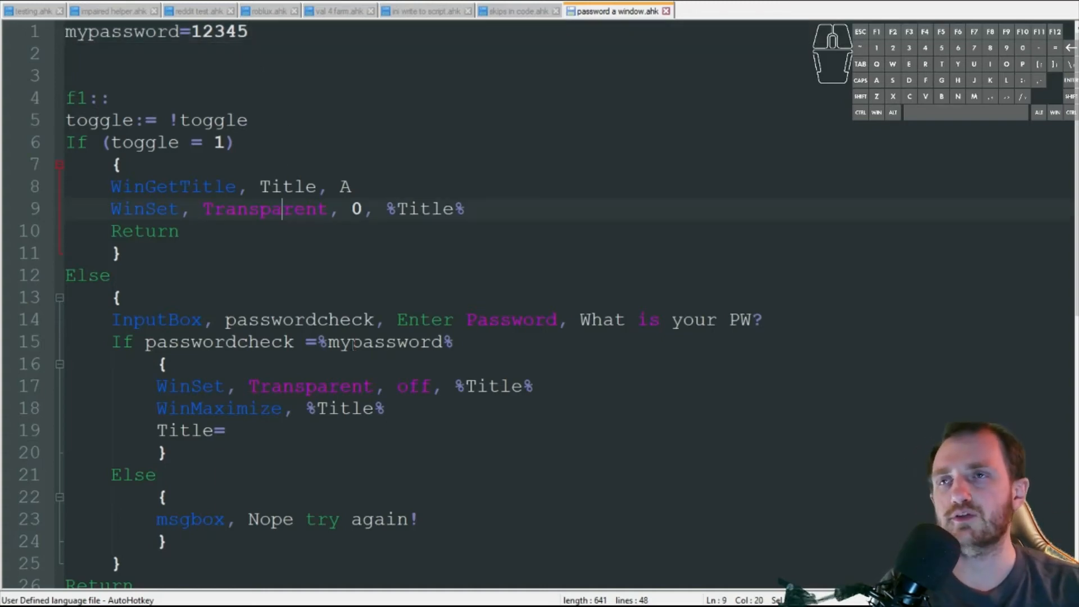
{"action": "scroll", "scroll_direction": "down", "scroll_amount": 3}
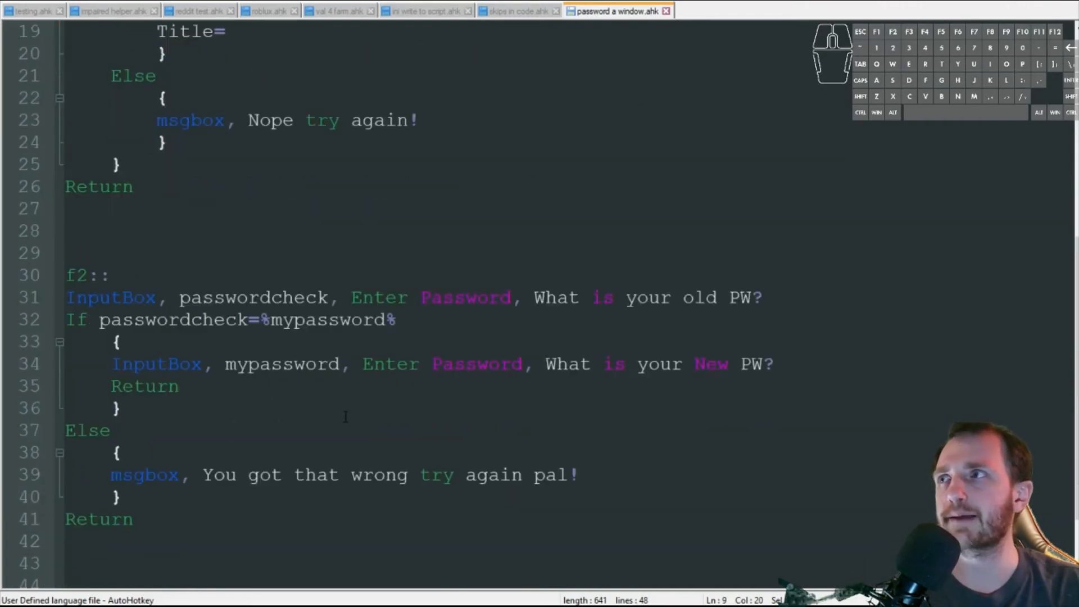
{"action": "scroll", "scroll_direction": "down", "scroll_amount": 3}
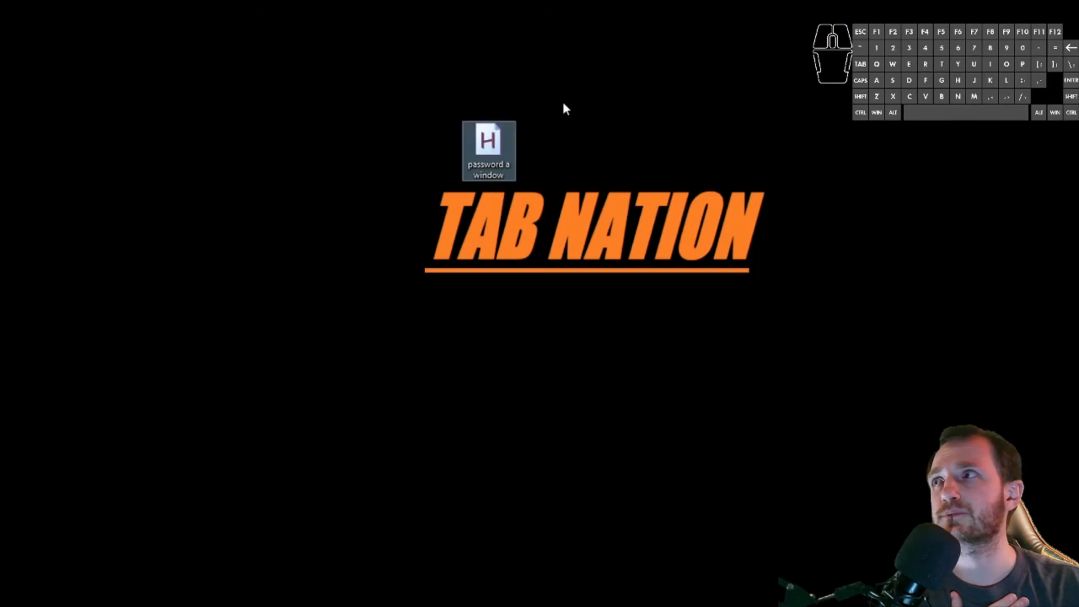
{"action": "mouse_move", "coordinate": [489, 145]}
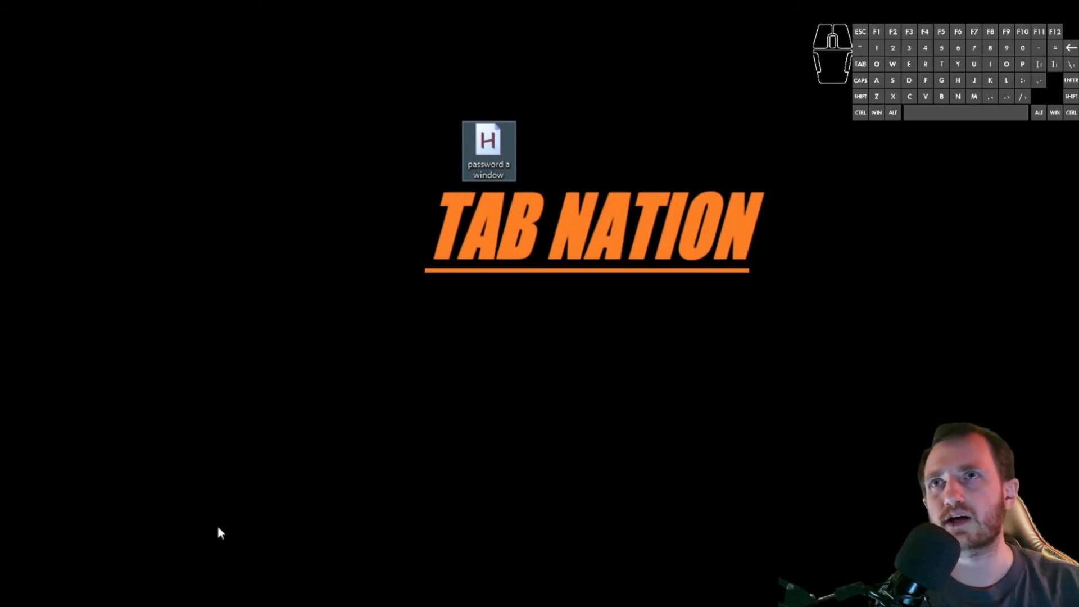
{"action": "mouse_move", "coordinate": [241, 533]}
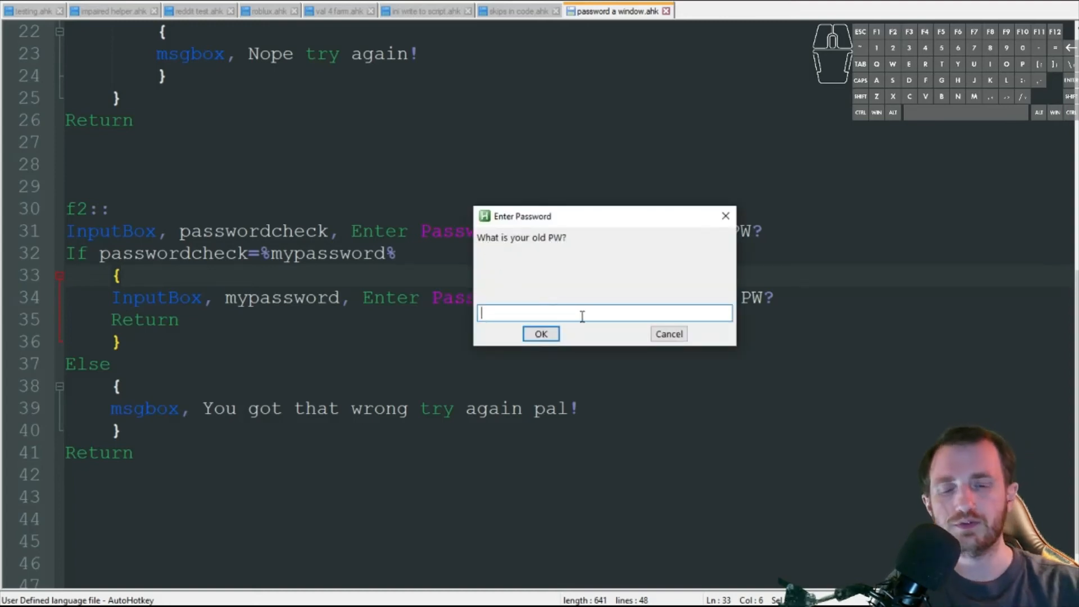
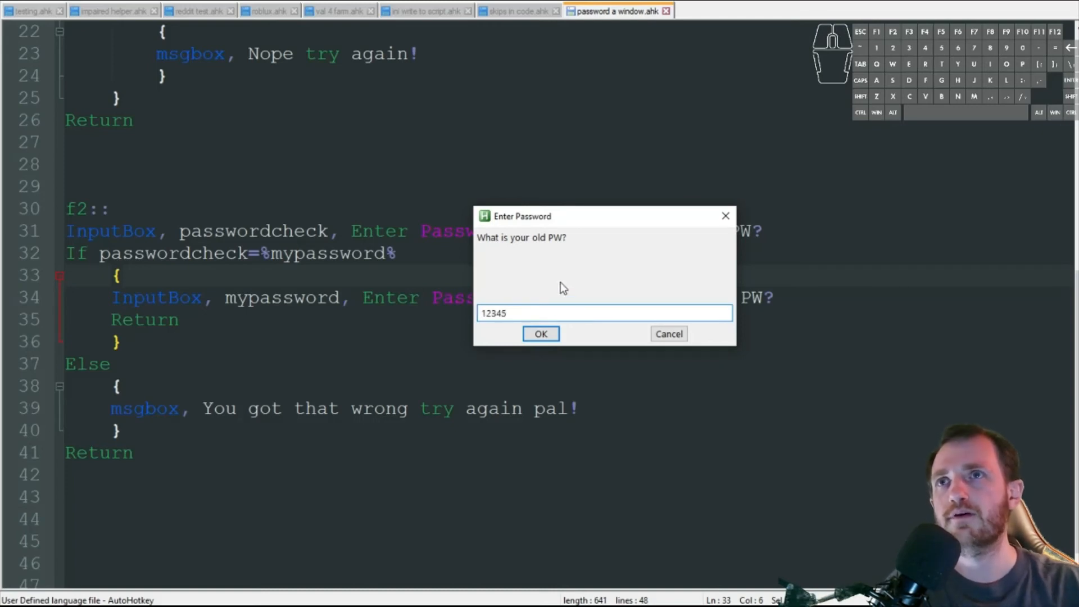
{"action": "left_click", "coordinate": [541, 334]}
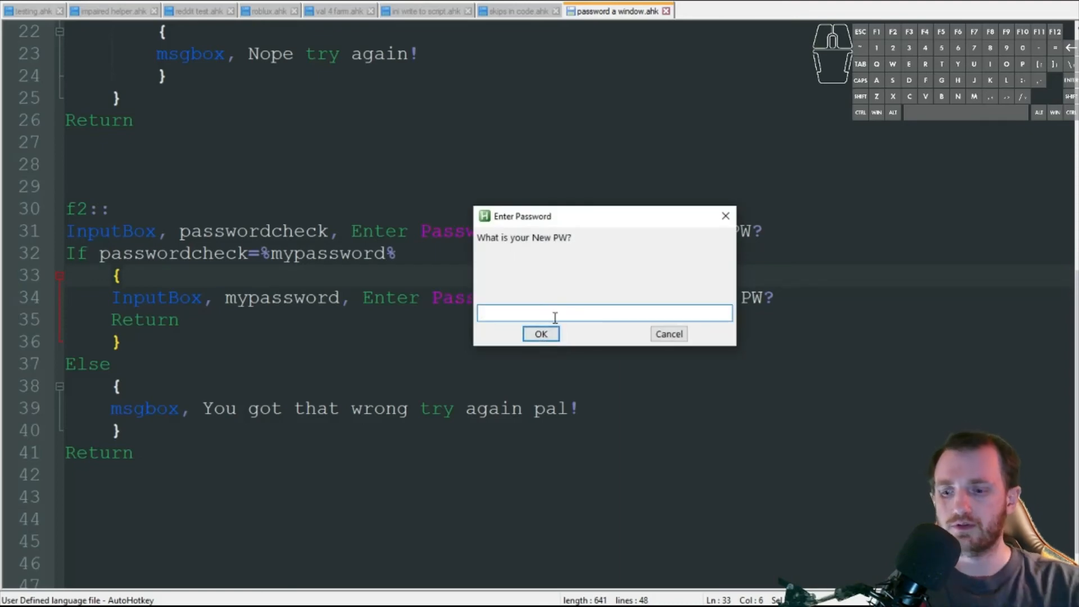
{"action": "type", "text": "tho"}
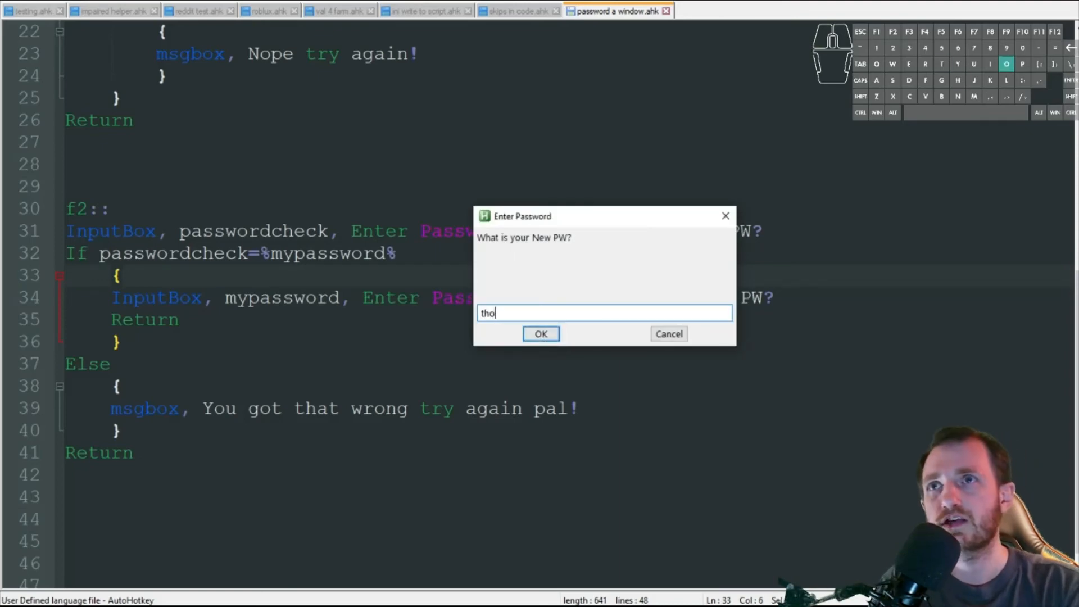
{"action": "type", "text": "m"}
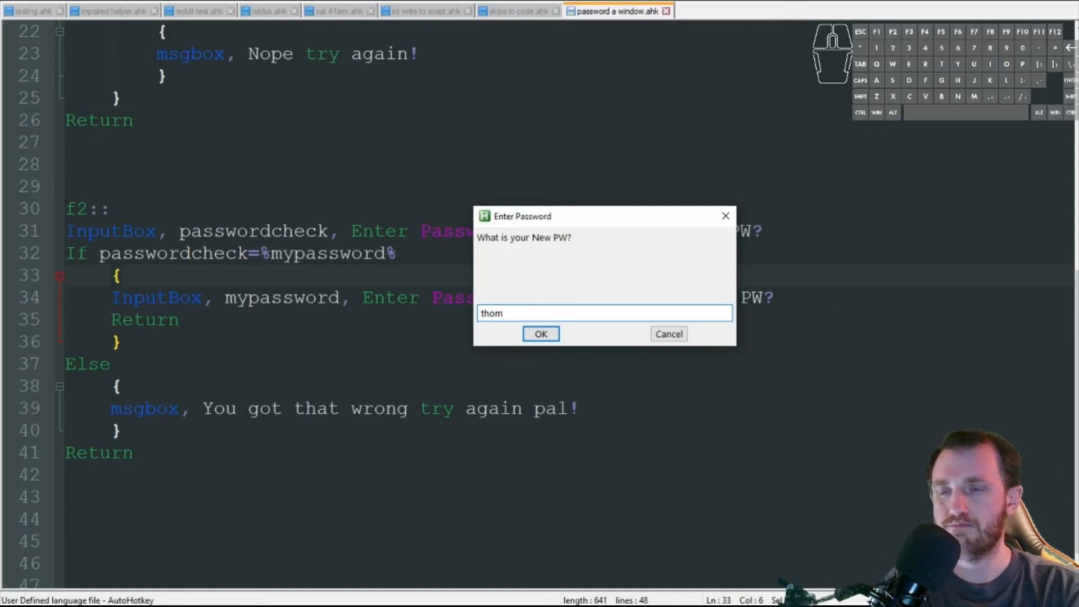
{"action": "type", "text": "b"}
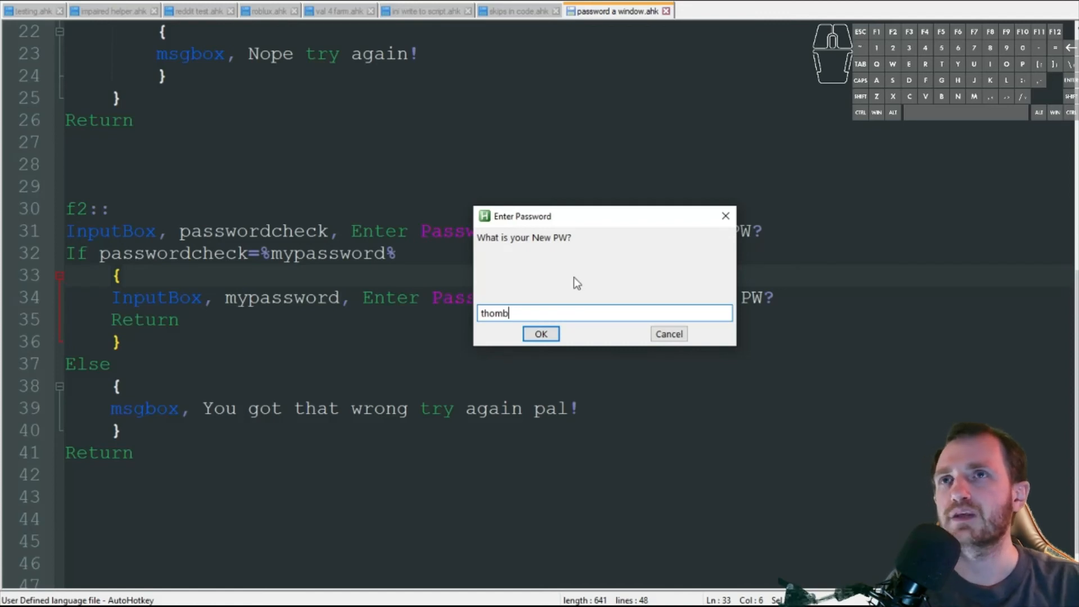
{"action": "mouse_move", "coordinate": [605, 251]}
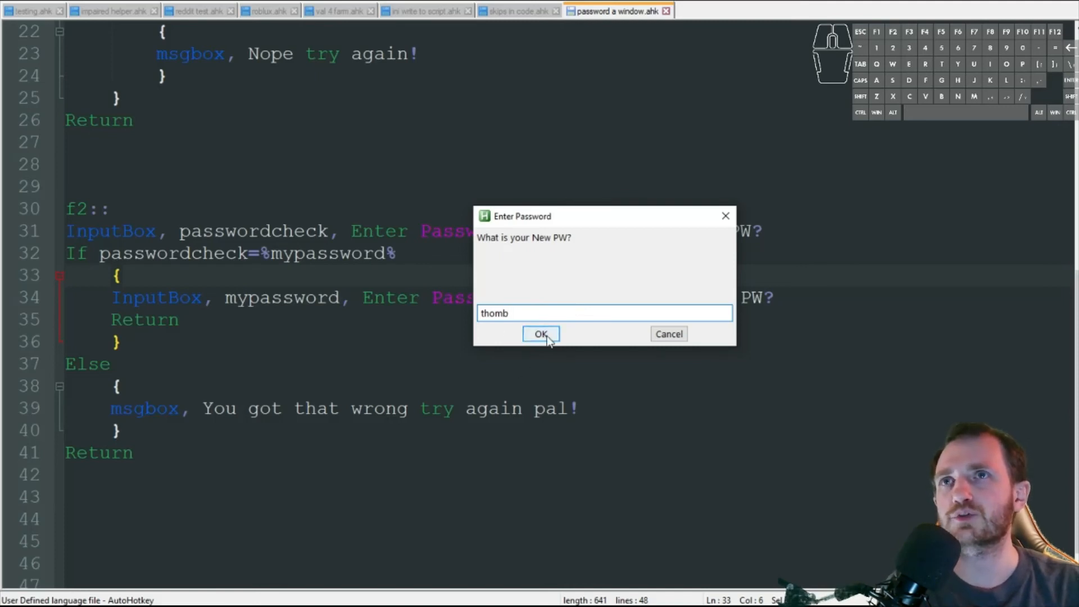
{"action": "left_click", "coordinate": [540, 334]}
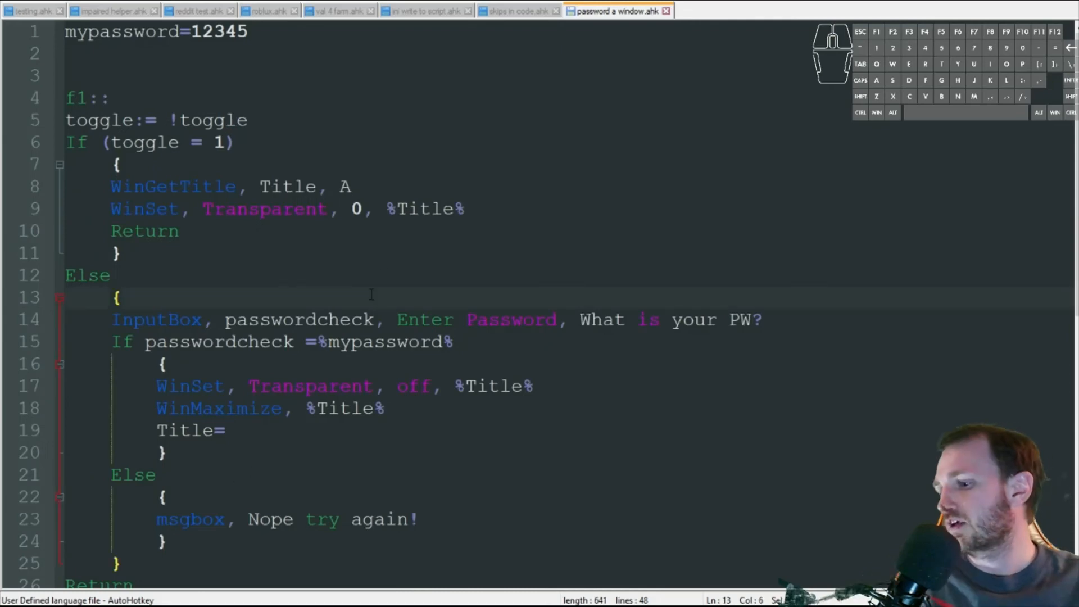
{"action": "left_click", "coordinate": [123, 297]}
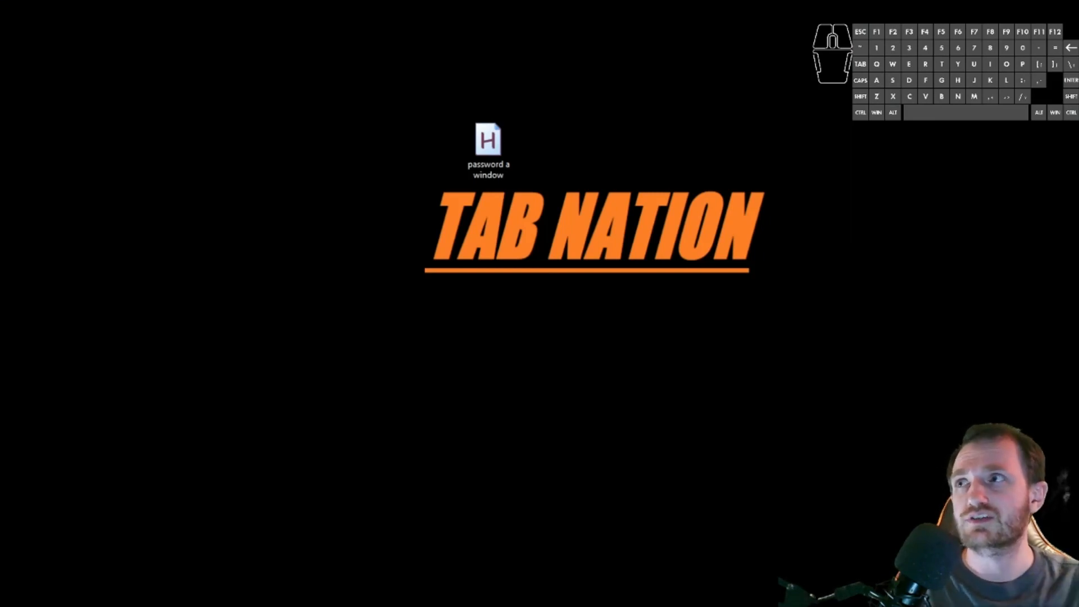
{"action": "left_click", "coordinate": [487, 150]}
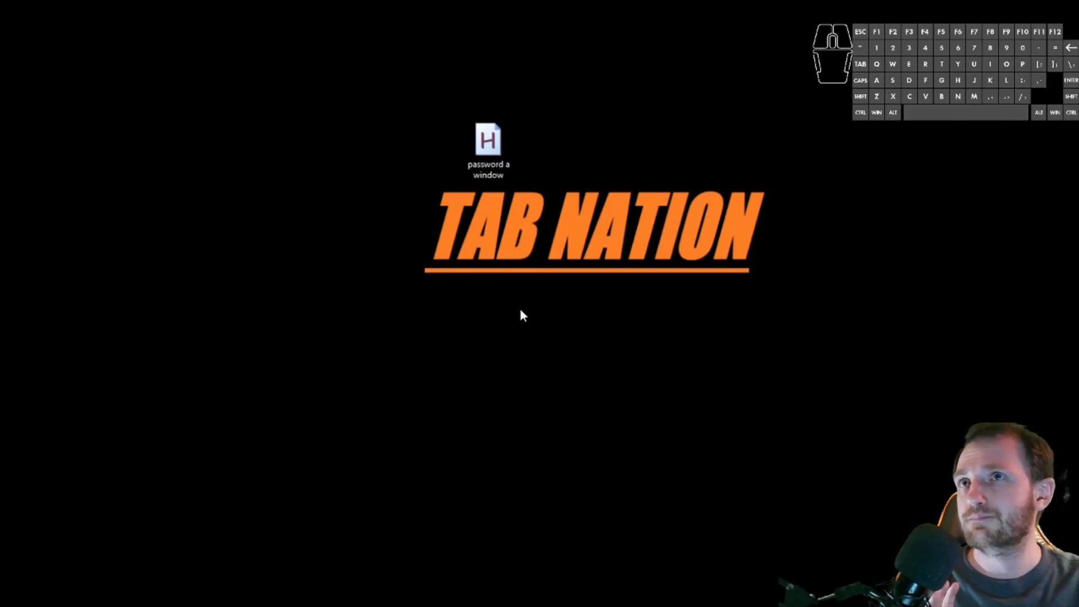
{"action": "mouse_move", "coordinate": [517, 314]}
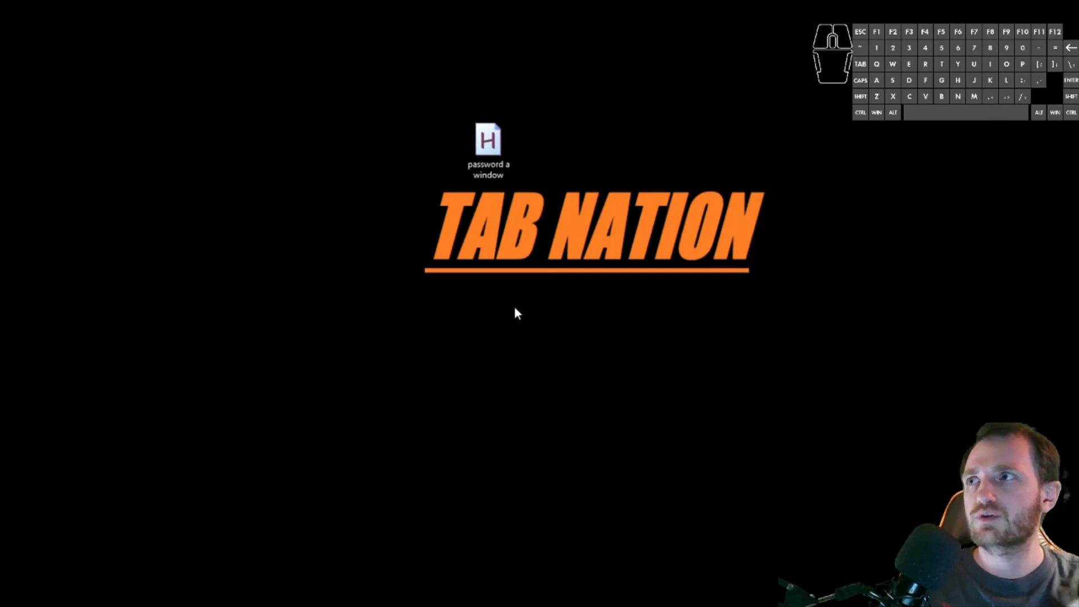
{"action": "double_click", "coordinate": [488, 141]}
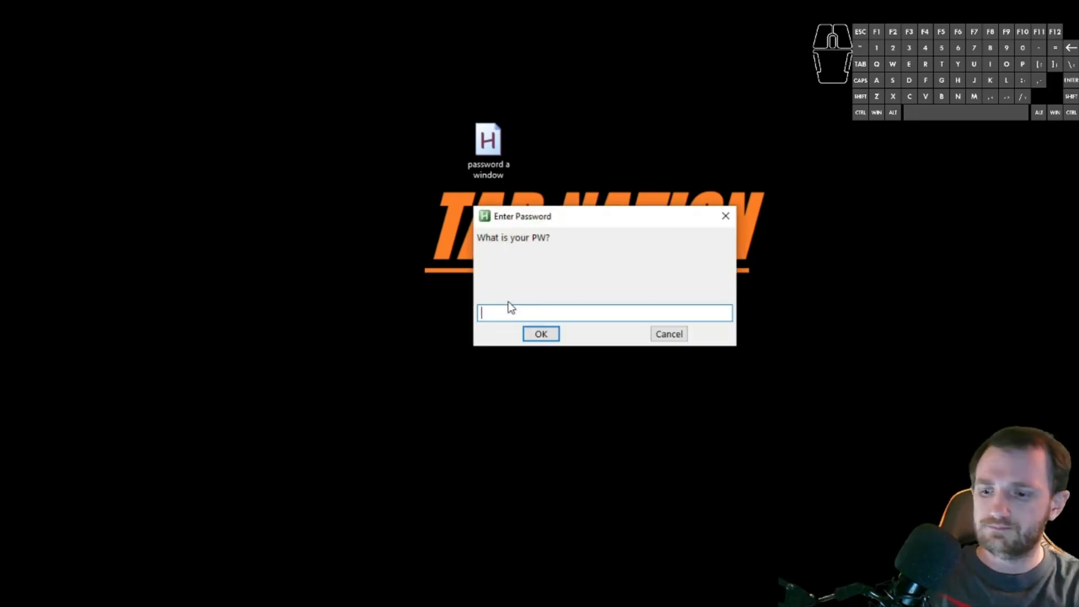
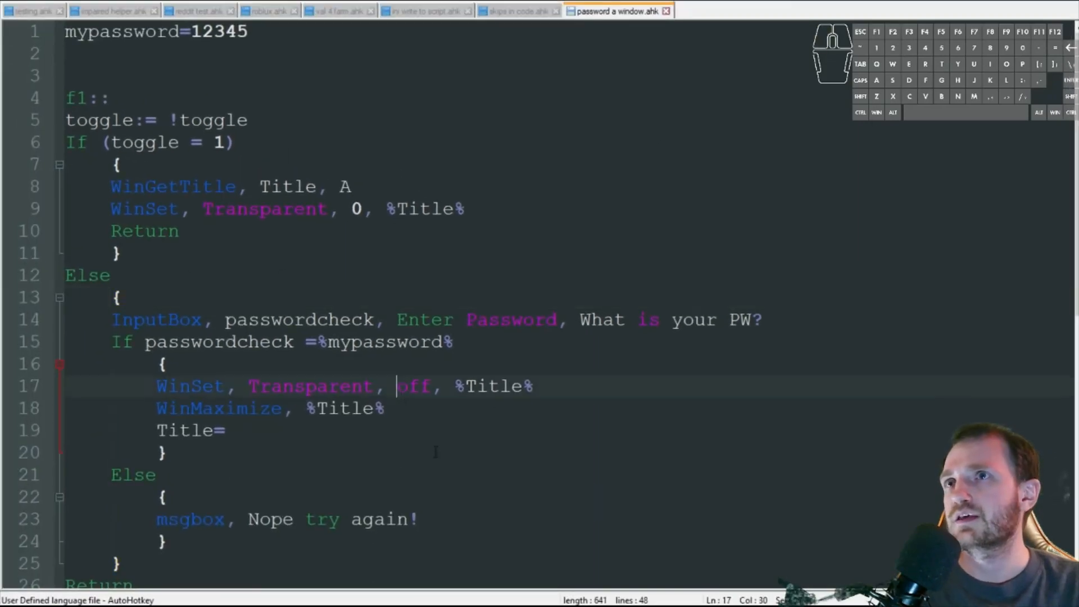
{"action": "scroll", "scroll_direction": "down", "scroll_amount": 3}
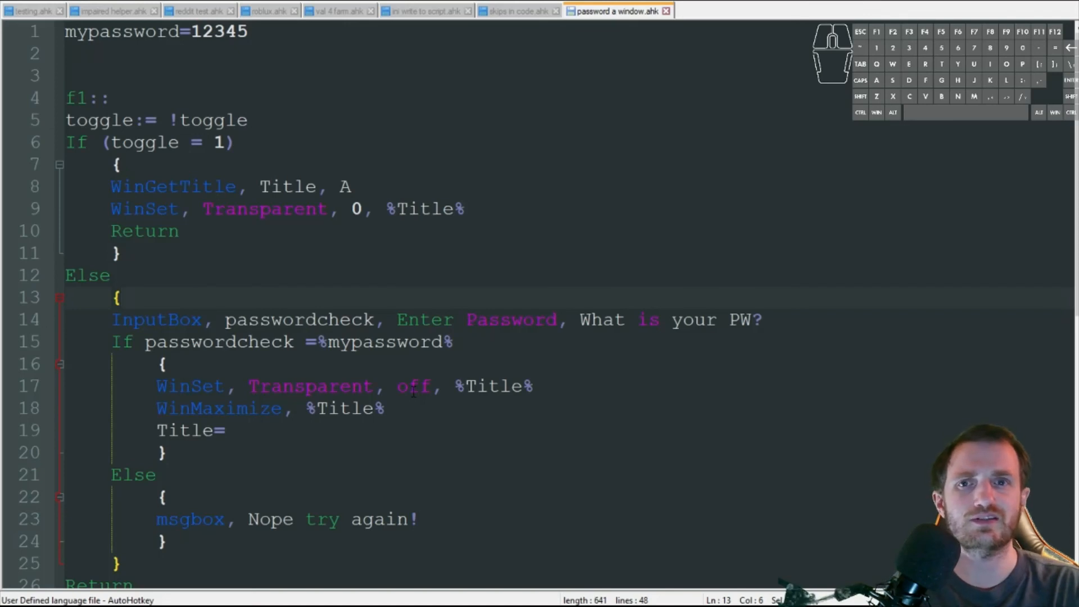
{"action": "left_click", "coordinate": [120, 297]}
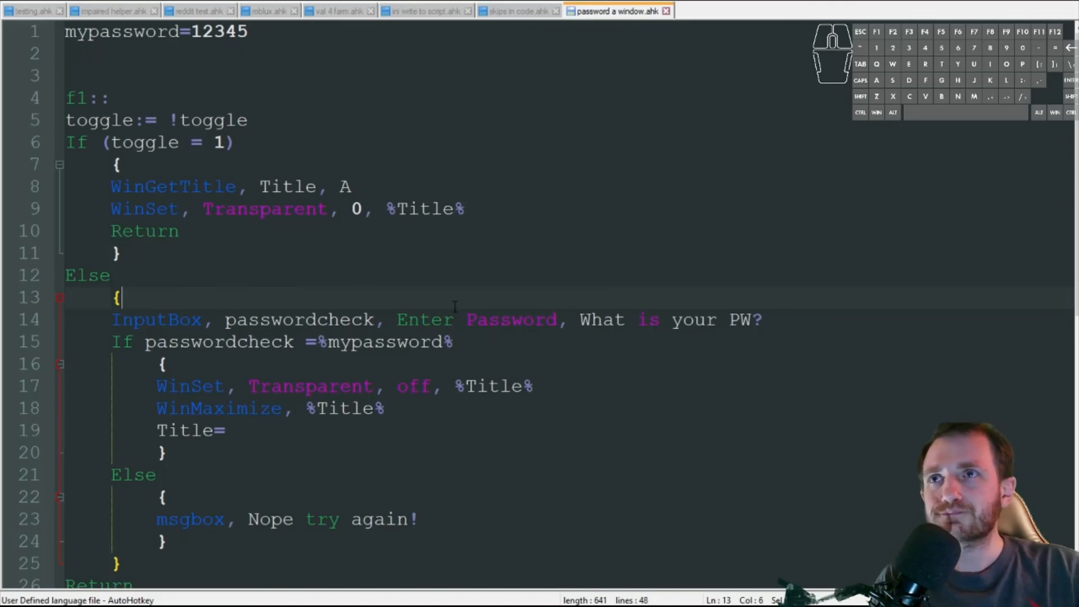
{"action": "mouse_move", "coordinate": [450, 455]}
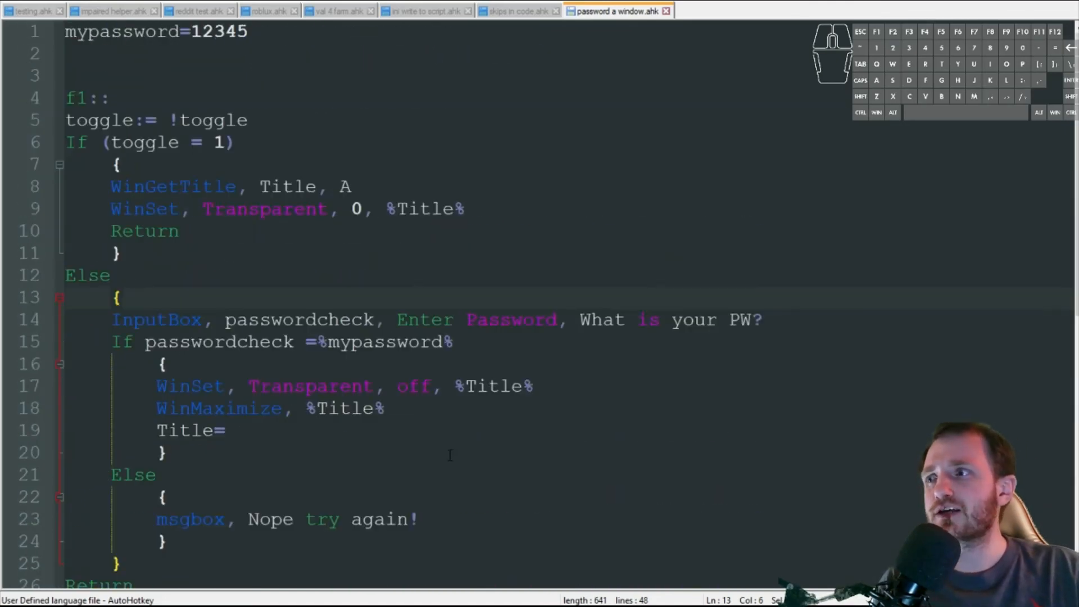